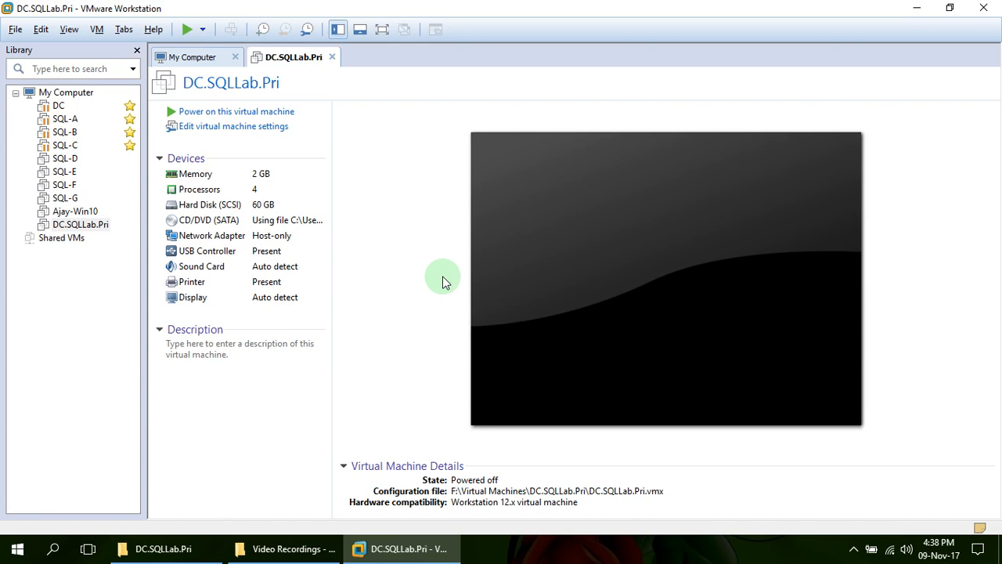
{"action": "mouse_move", "coordinate": [75, 226]}
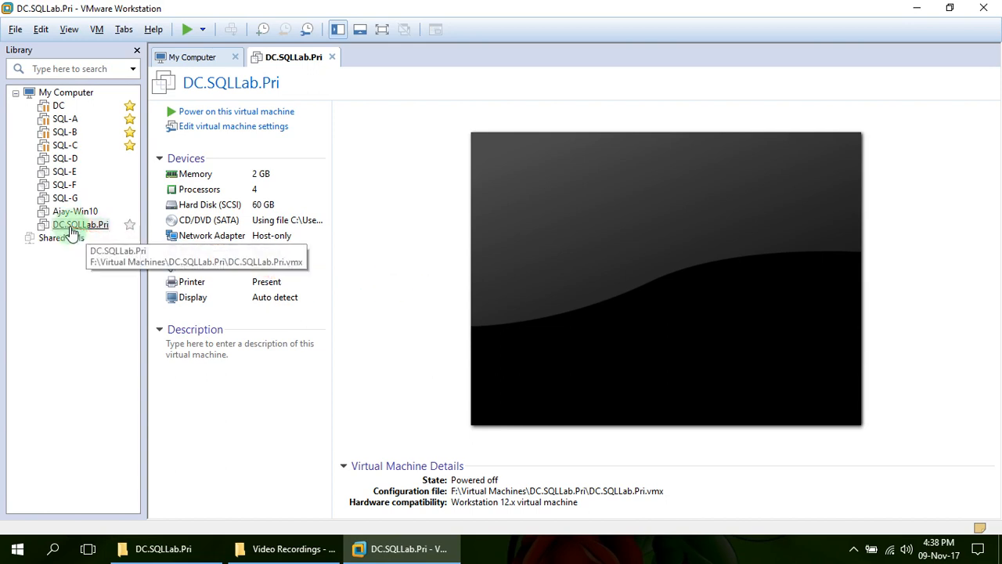
Bring up the VM menu of actions for DC.SQLLab.Pri
{"action": "left_click", "coordinate": [100, 28]}
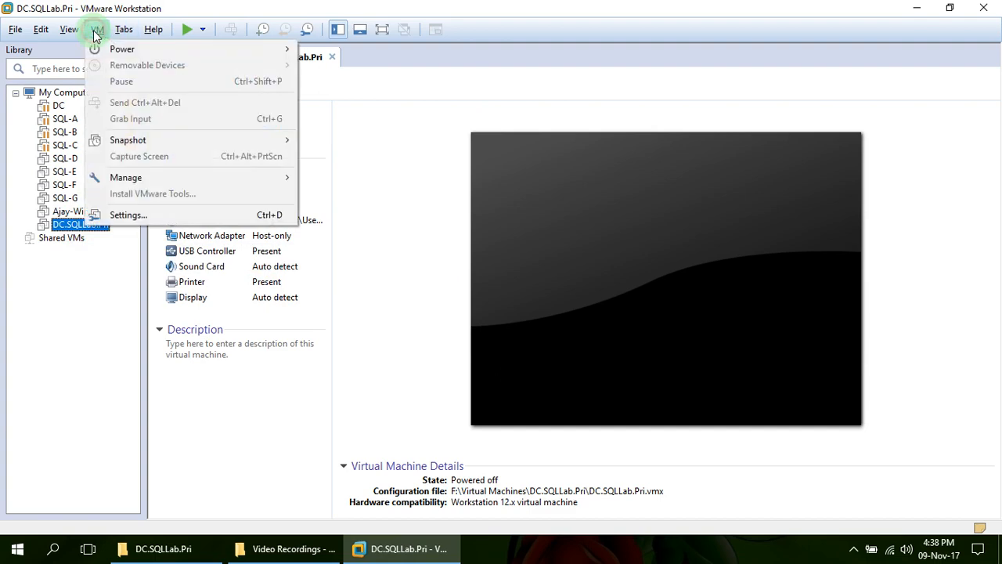
{"action": "mouse_move", "coordinate": [150, 221]}
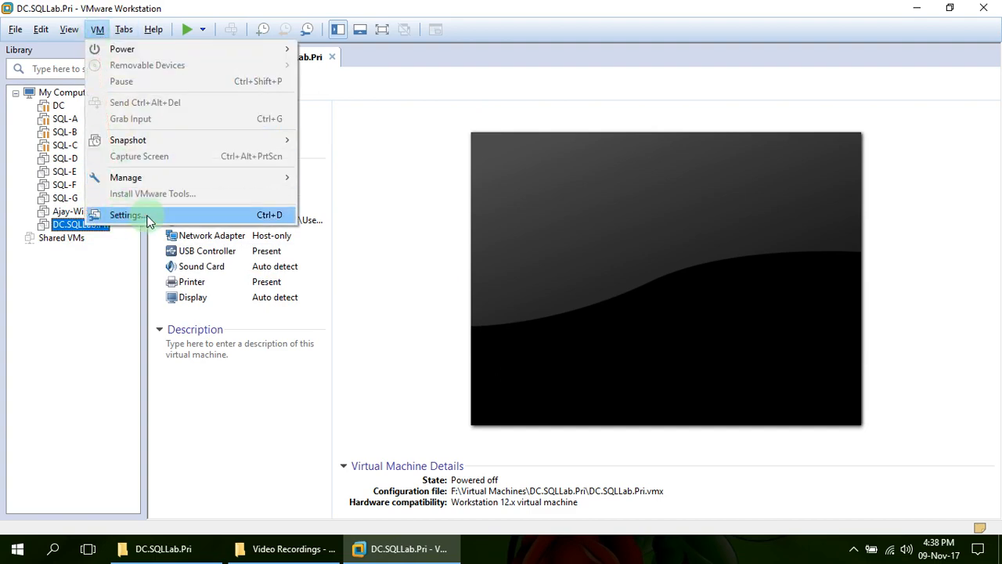
Point the CD/DVD (SATA) drive at Windows Server 2012 R2 Evaluation.ISO and save the VM settings
{"action": "left_click", "coordinate": [125, 215]}
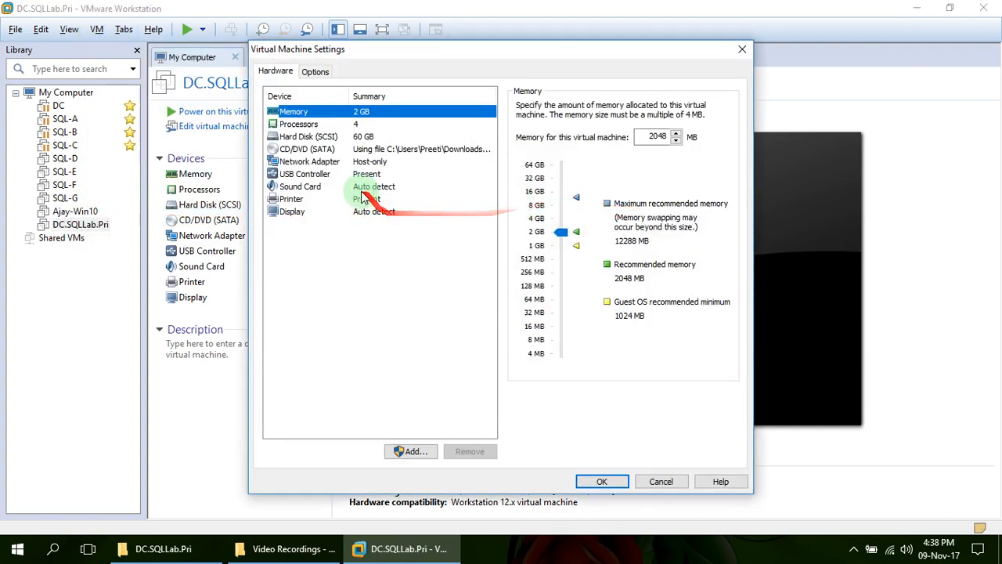
{"action": "left_click", "coordinate": [306, 149]}
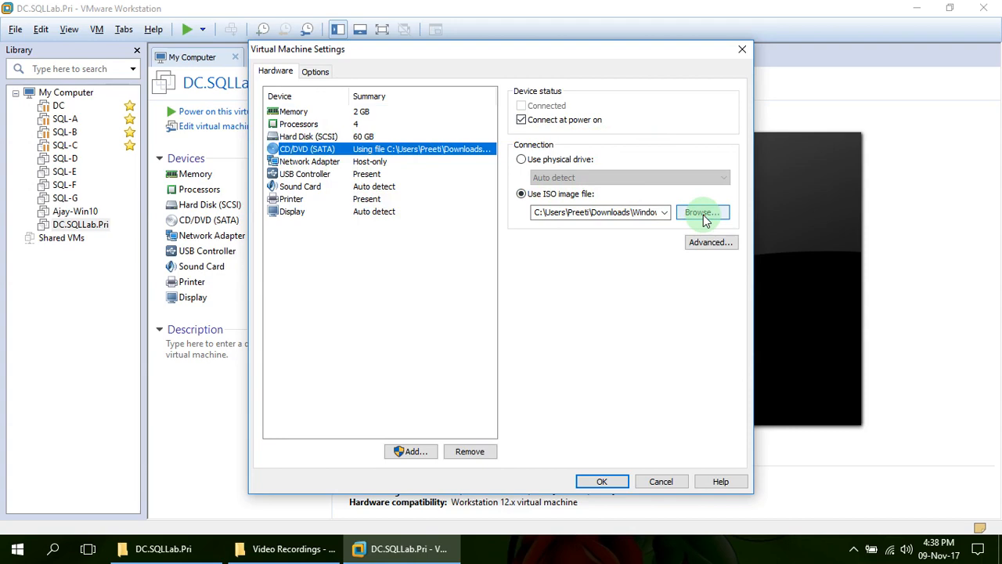
{"action": "left_click", "coordinate": [703, 213]}
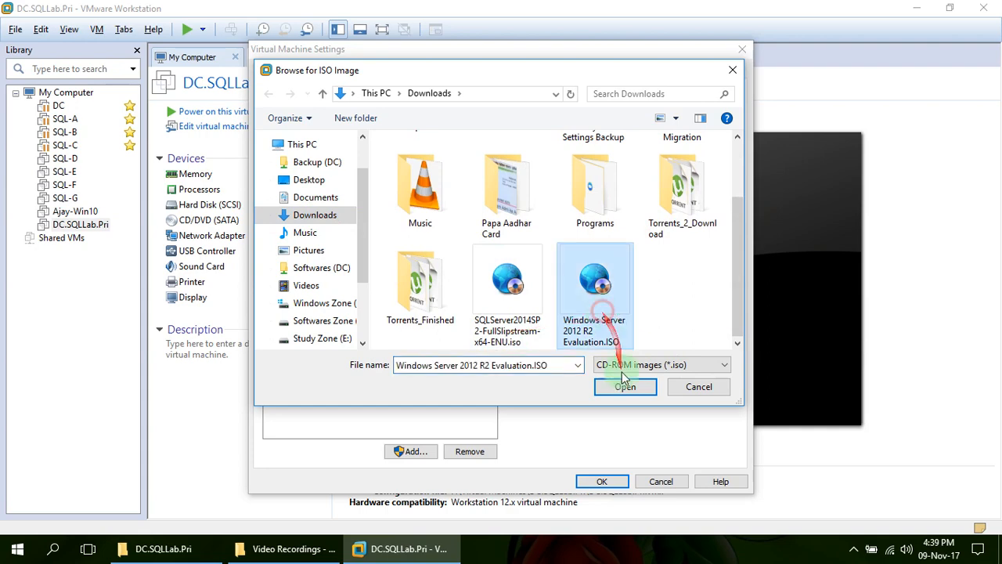
{"action": "left_click", "coordinate": [625, 385]}
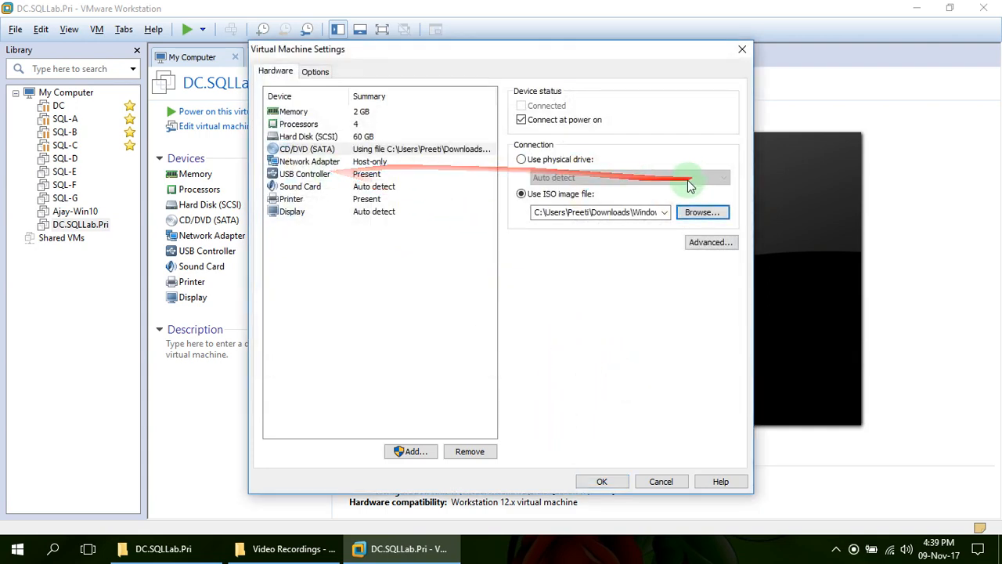
{"action": "left_click", "coordinate": [603, 480]}
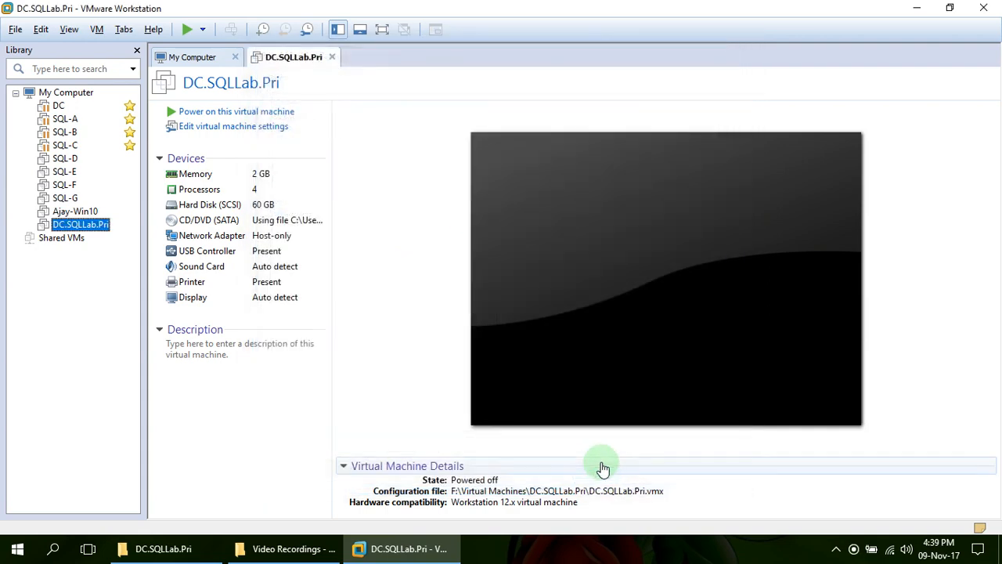
{"action": "mouse_move", "coordinate": [207, 116]}
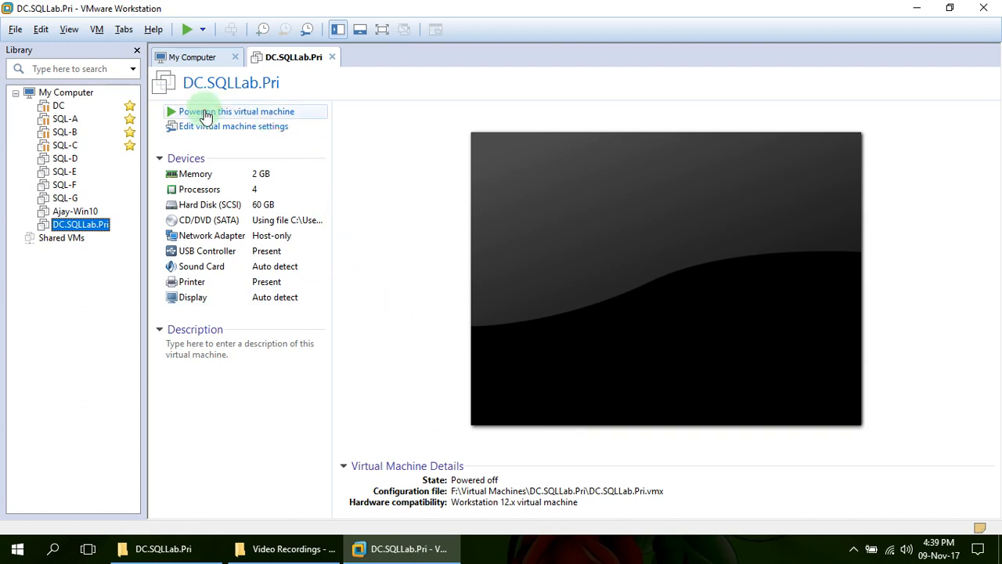
Power on DC.SQLLab.Pri and give the console focus while it boots from the ISO
{"action": "left_click", "coordinate": [226, 111]}
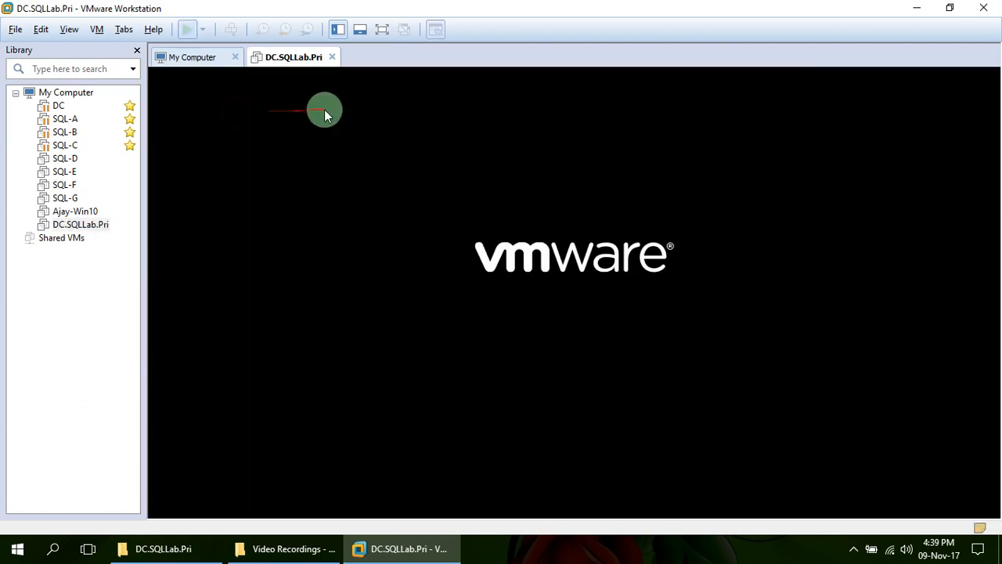
{"action": "left_click", "coordinate": [188, 28]}
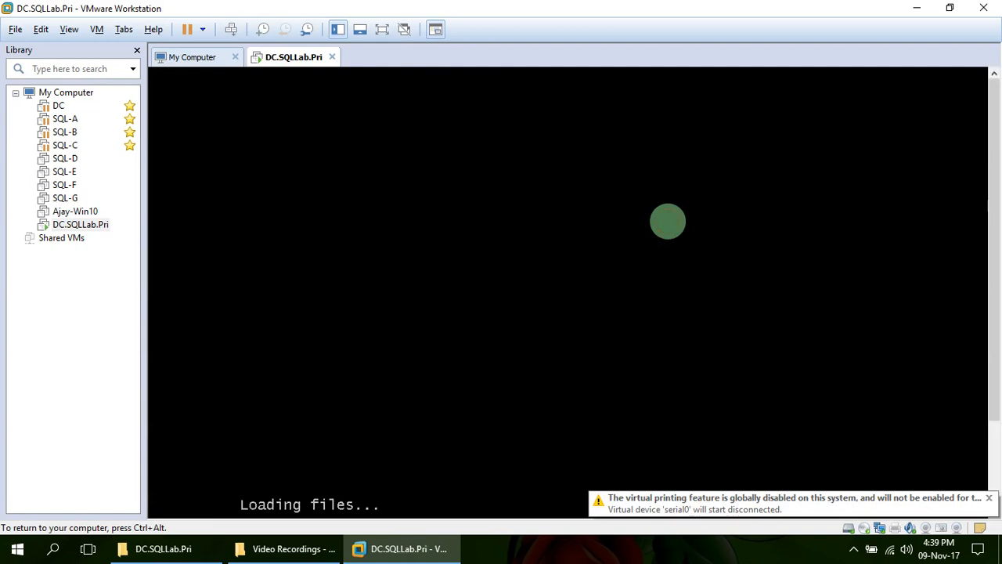
{"action": "left_click", "coordinate": [988, 495]}
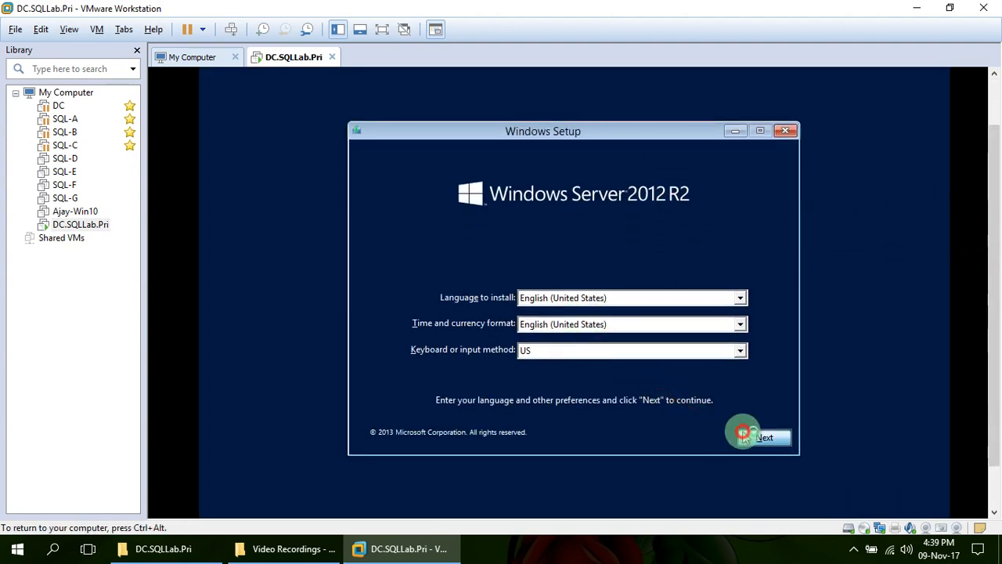
Keep the English language defaults and start the installation with Install now
{"action": "left_click", "coordinate": [742, 437]}
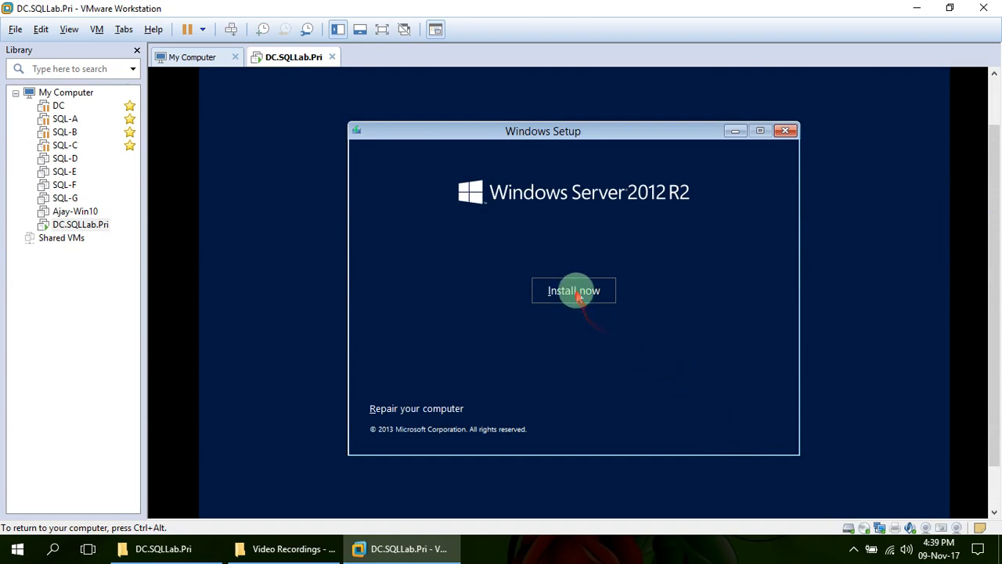
{"action": "left_click", "coordinate": [573, 290]}
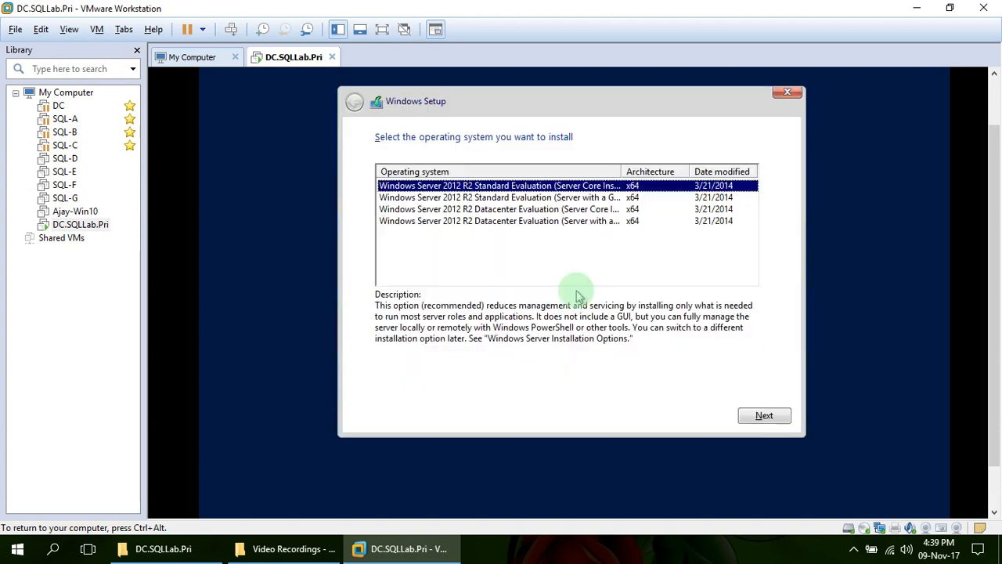
Select Windows Server 2012 R2 Datacenter Evaluation (Server with a GUI) and continue to the license terms
{"action": "left_click", "coordinate": [498, 220]}
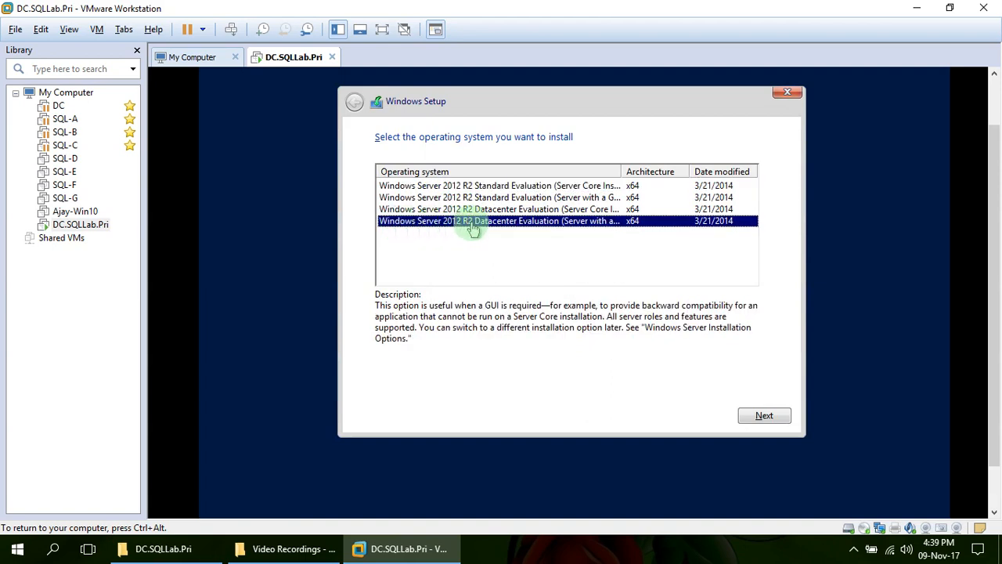
{"action": "mouse_move", "coordinate": [533, 225]}
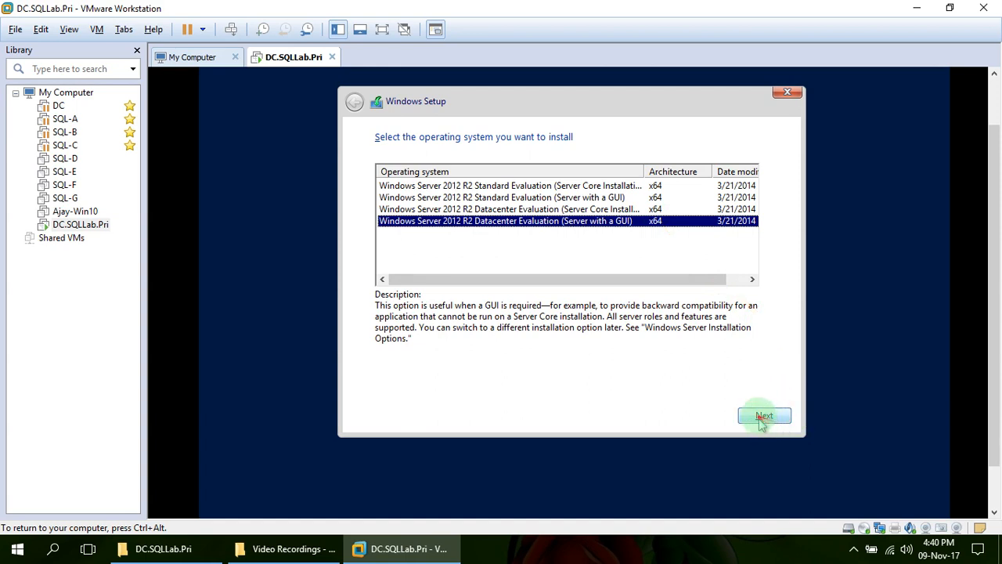
{"action": "left_click", "coordinate": [764, 415]}
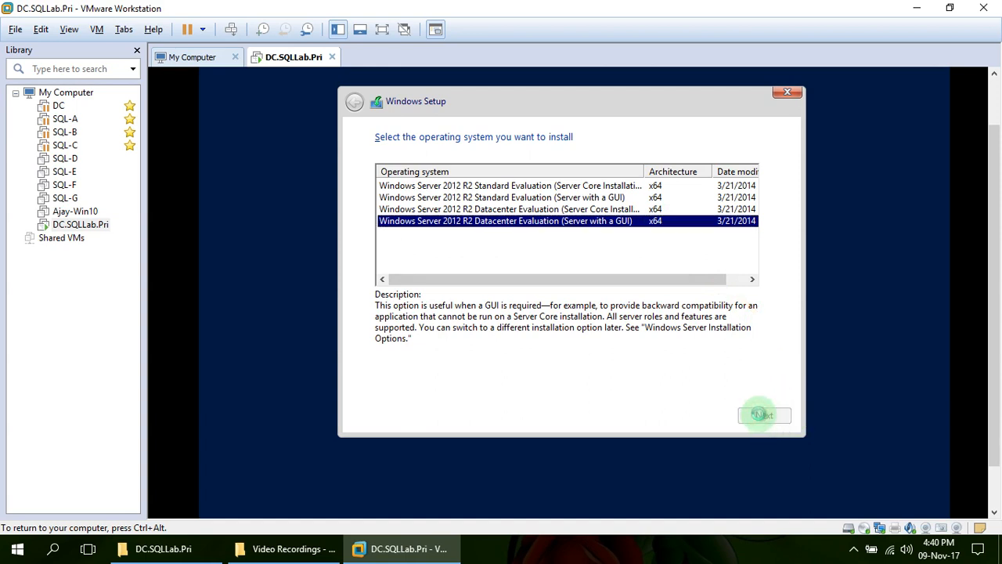
{"action": "left_click", "coordinate": [764, 414]}
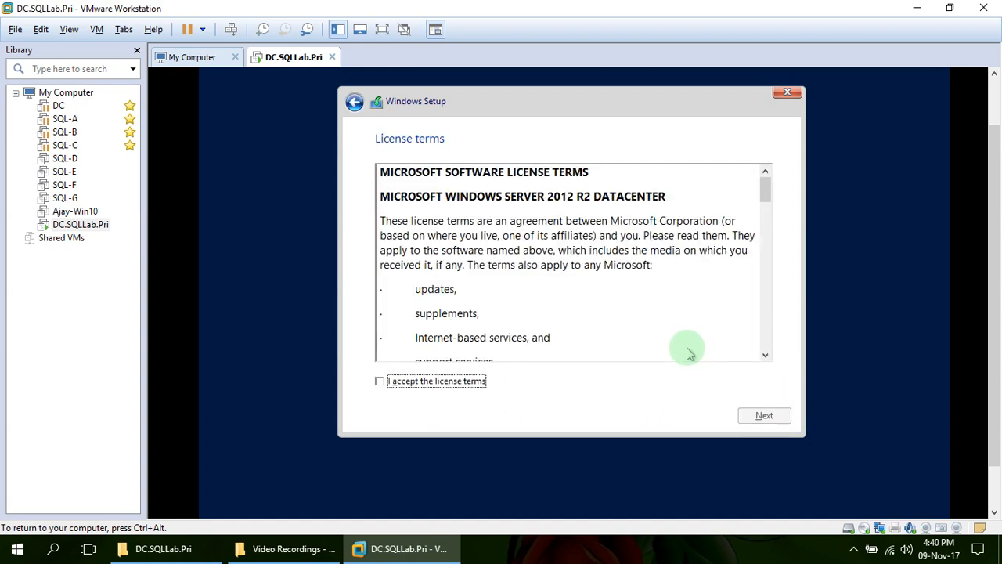
Accept the license terms and choose Custom: Install Windows only (advanced)
{"action": "left_click", "coordinate": [379, 380]}
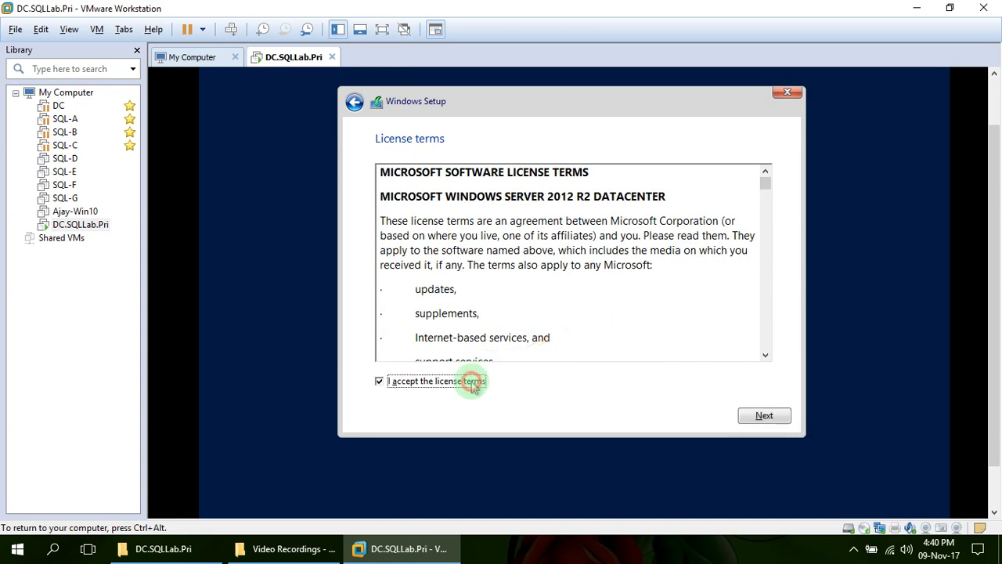
{"action": "left_click", "coordinate": [764, 415]}
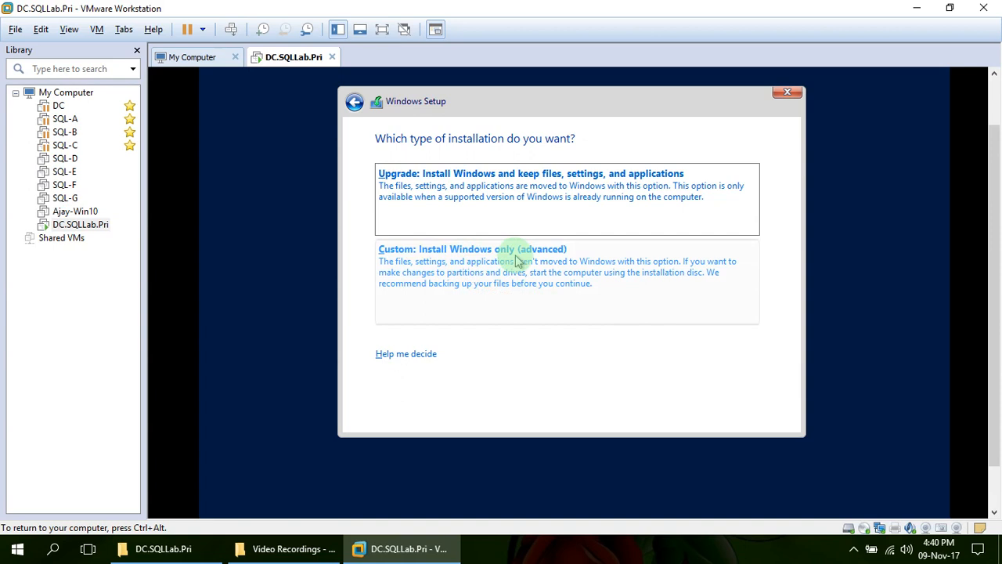
{"action": "left_click", "coordinate": [471, 249]}
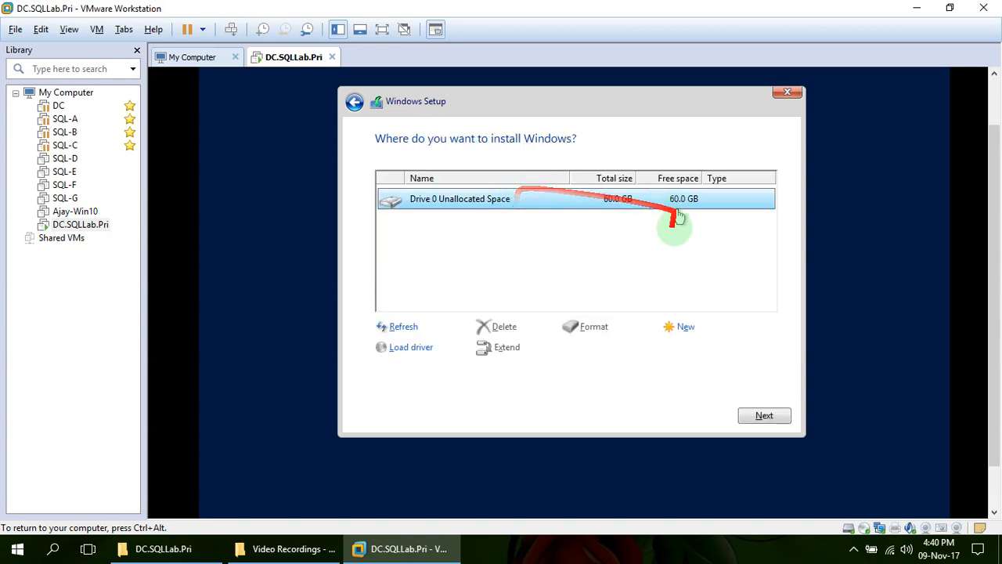
Create a 61438 MB partition with system partitions on the unallocated disk and install onto Drive 0 Partition 2
{"action": "left_click", "coordinate": [685, 327]}
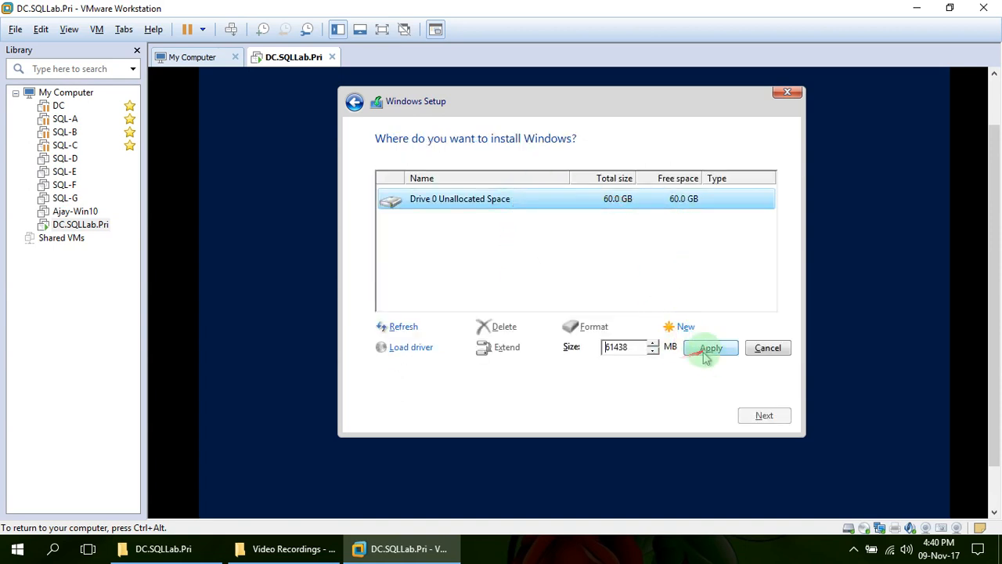
{"action": "left_click", "coordinate": [710, 348]}
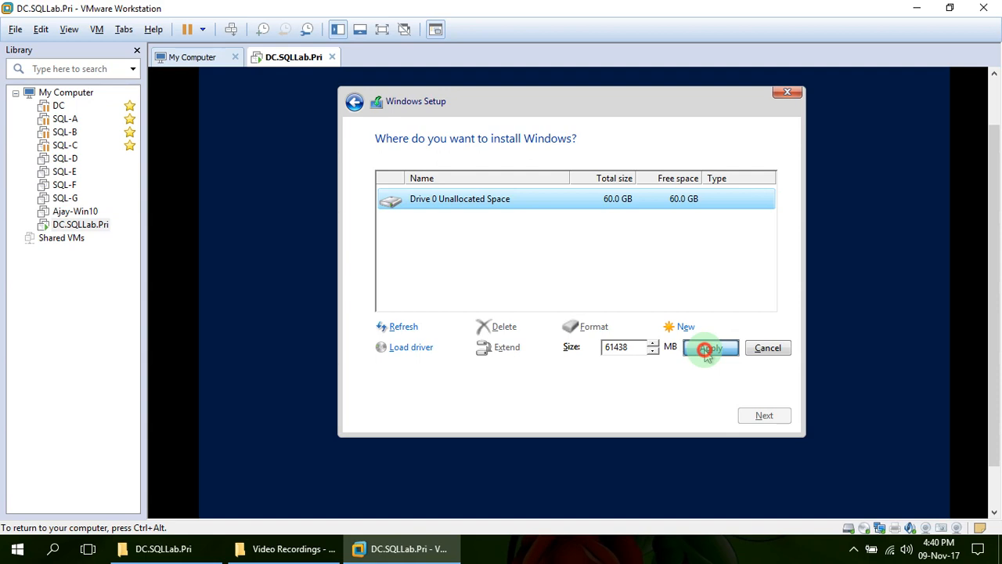
{"action": "left_click", "coordinate": [711, 347]}
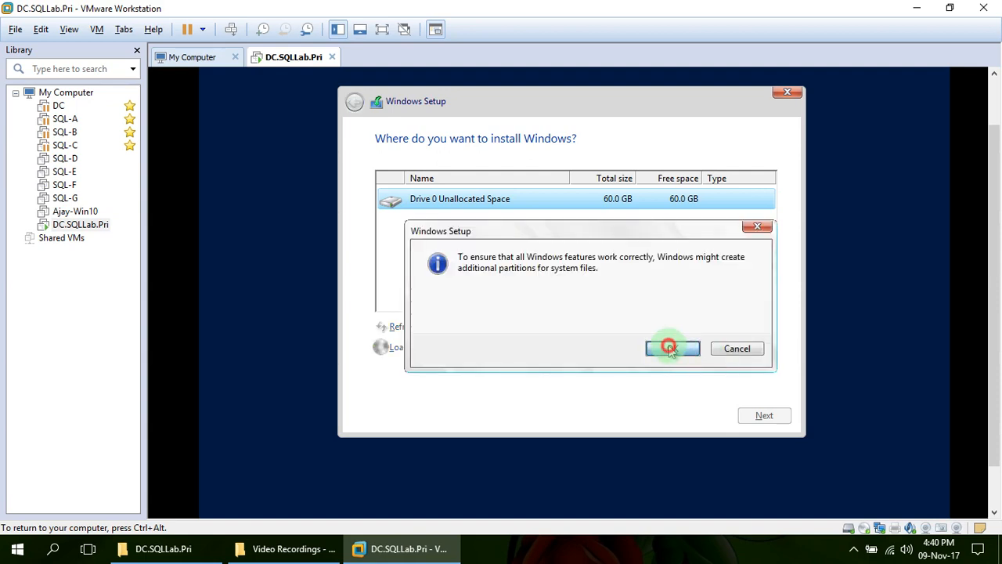
{"action": "left_click", "coordinate": [673, 347]}
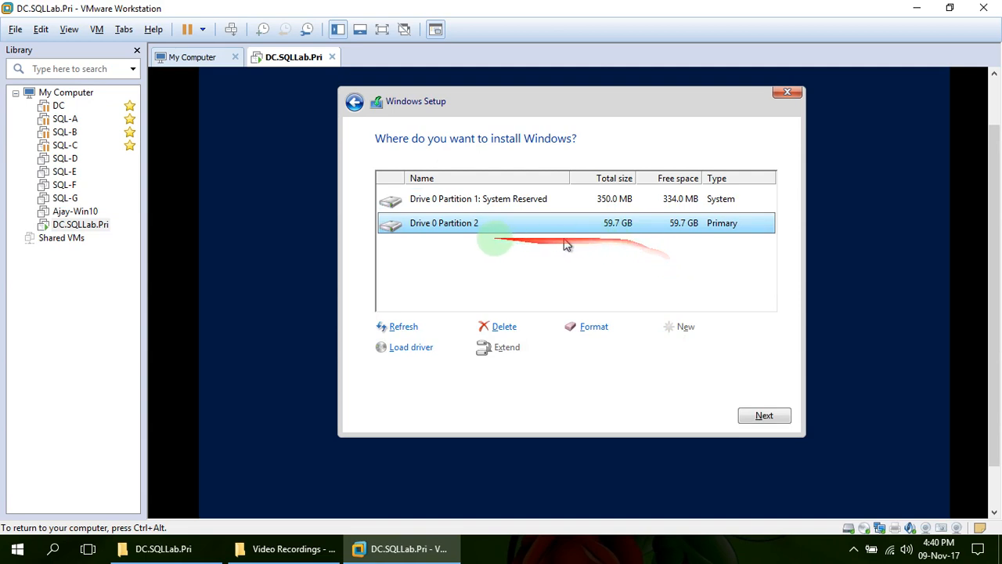
{"action": "mouse_move", "coordinate": [594, 241]}
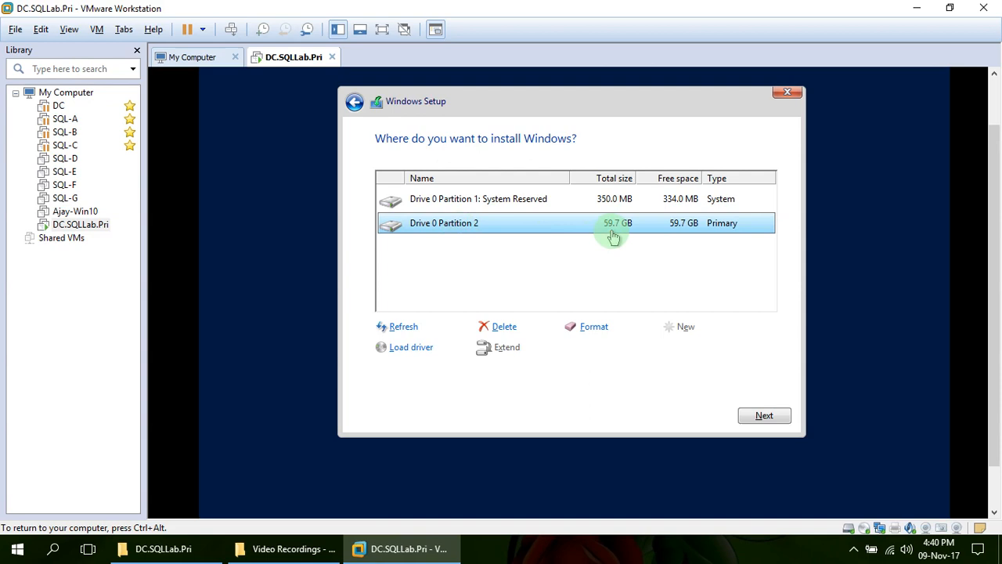
{"action": "mouse_move", "coordinate": [628, 232]}
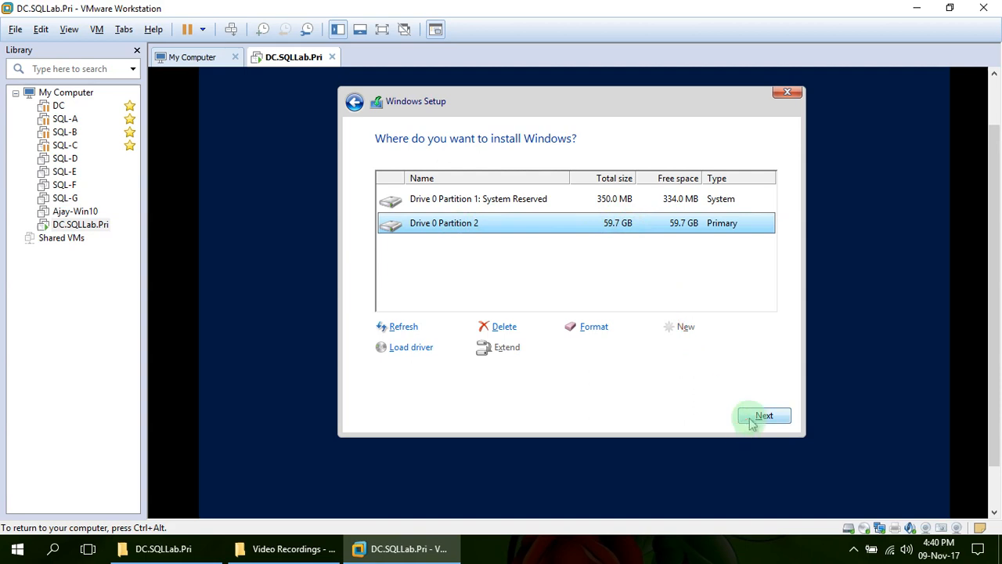
{"action": "left_click", "coordinate": [764, 415]}
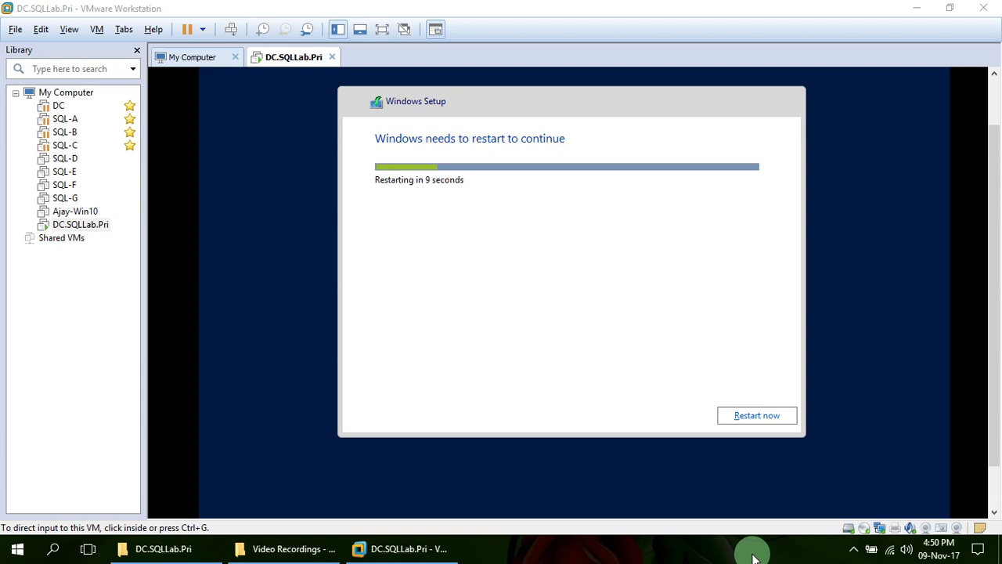
{"action": "mouse_move", "coordinate": [764, 416]}
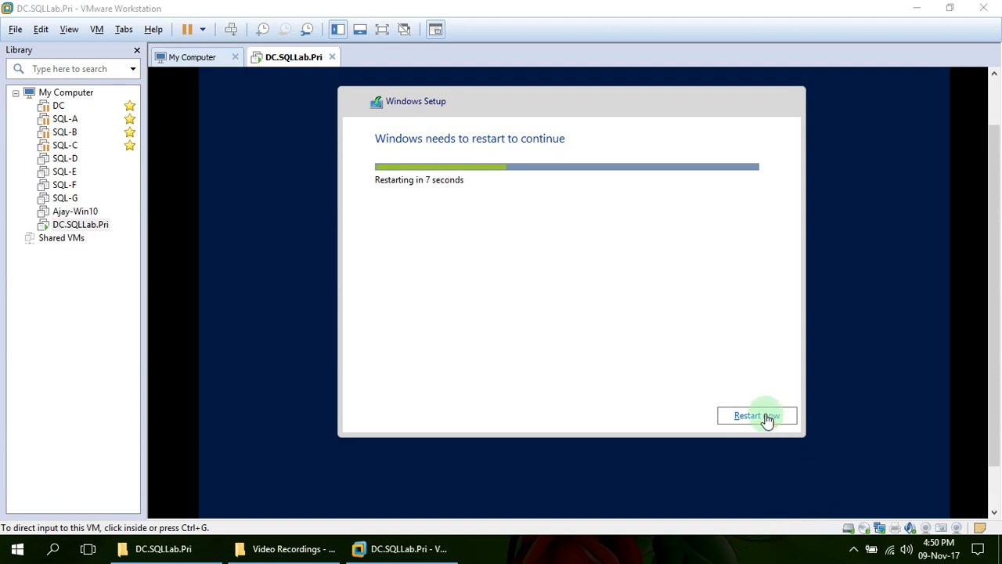